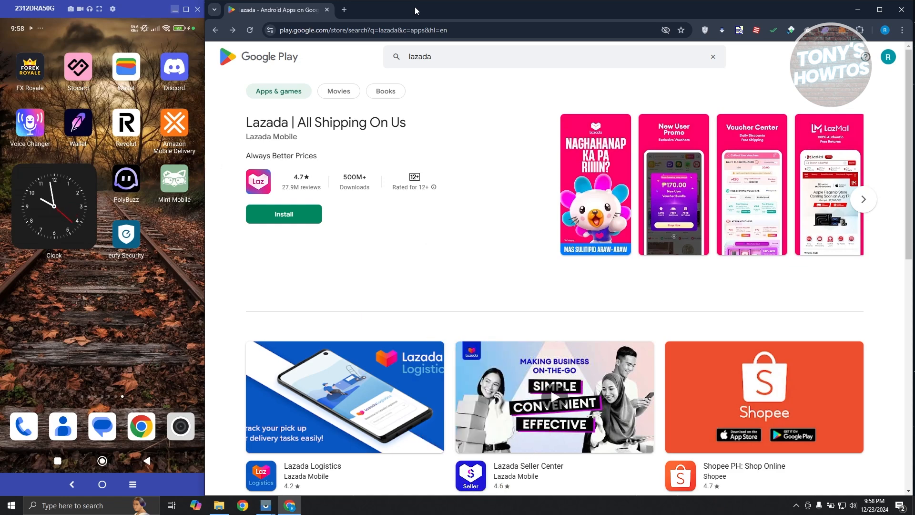
mouse_move(351, 47)
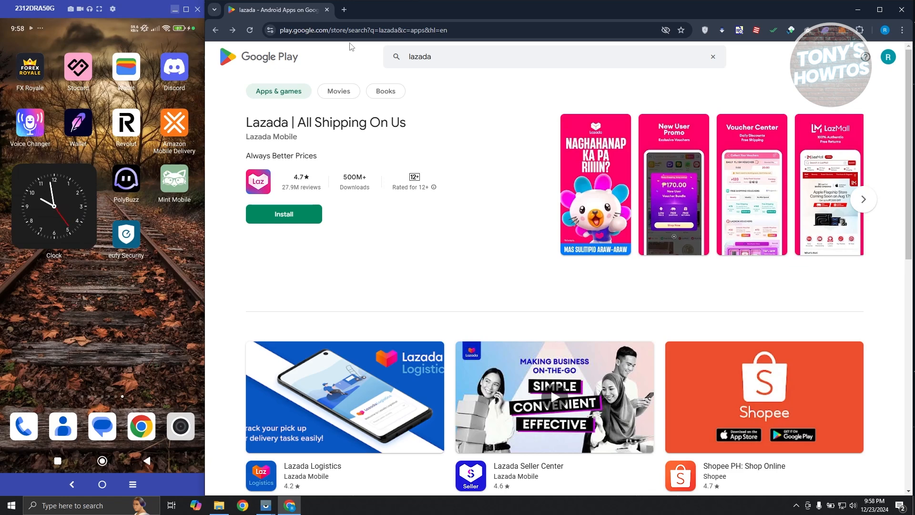
Attempt installing Lazada from the website, dismiss the device warning, then begin adding another Google account on the phone
click(283, 214)
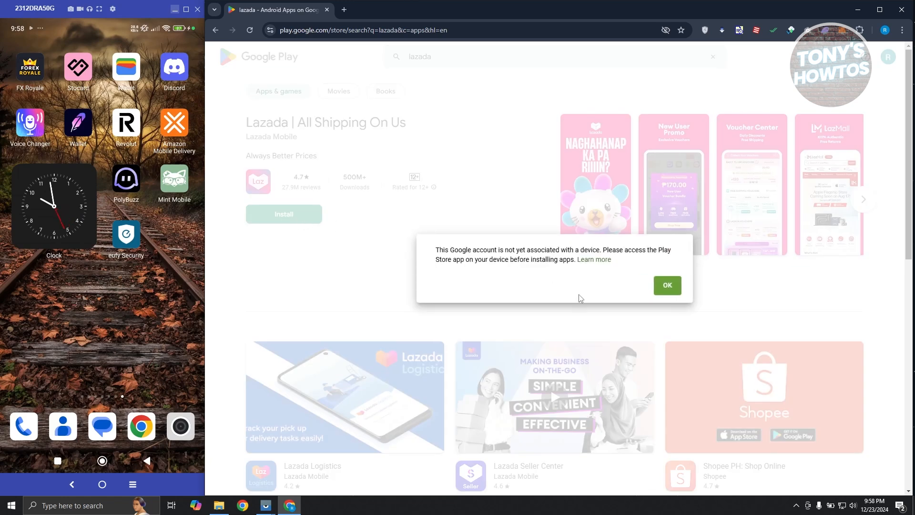
mouse_move(610, 300)
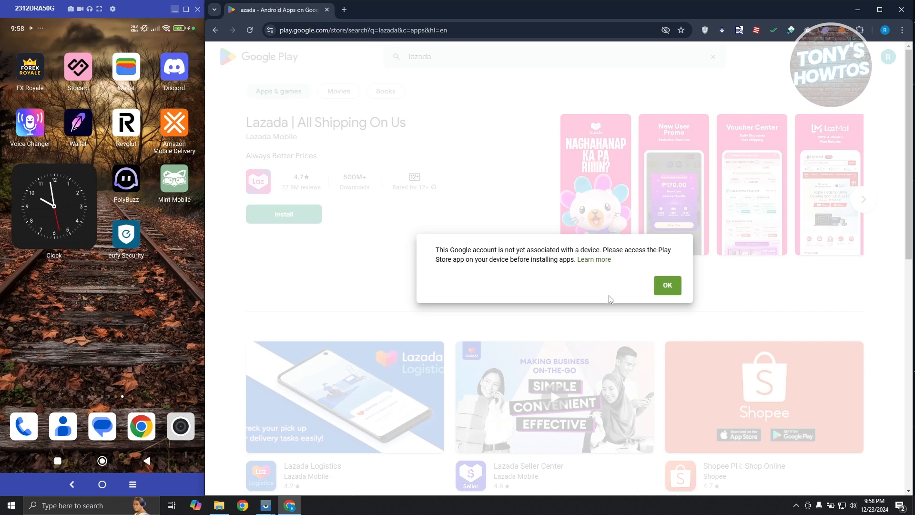
click(667, 286)
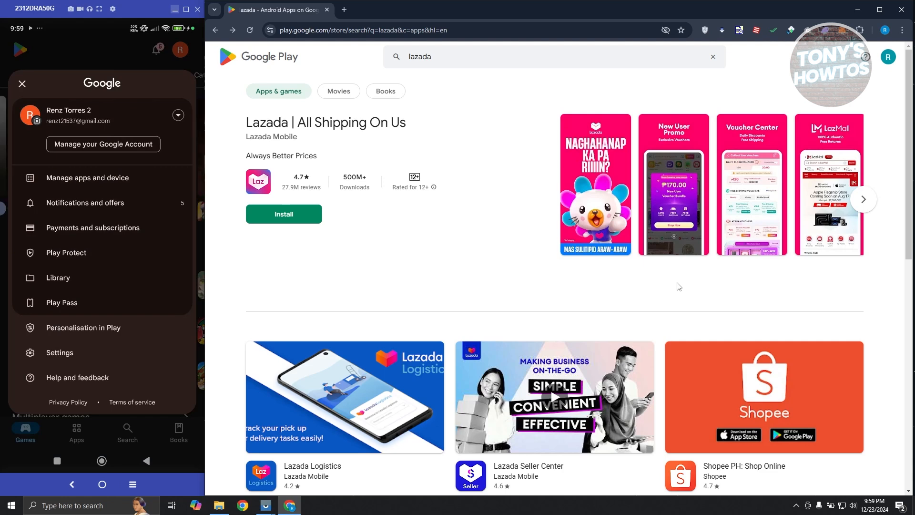
click(178, 115)
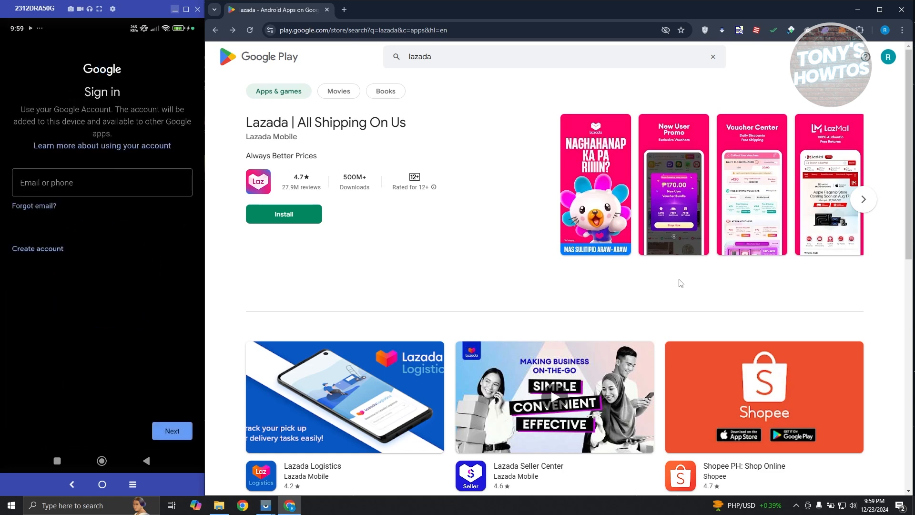
Sign in with the 'renzi' email suggestion and its password, reaching the phone-number prompt
click(884, 48)
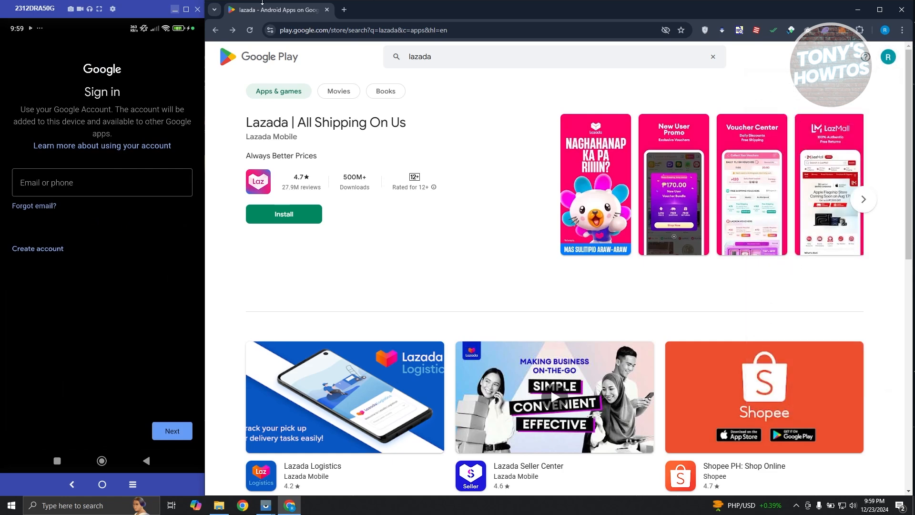
click(102, 182)
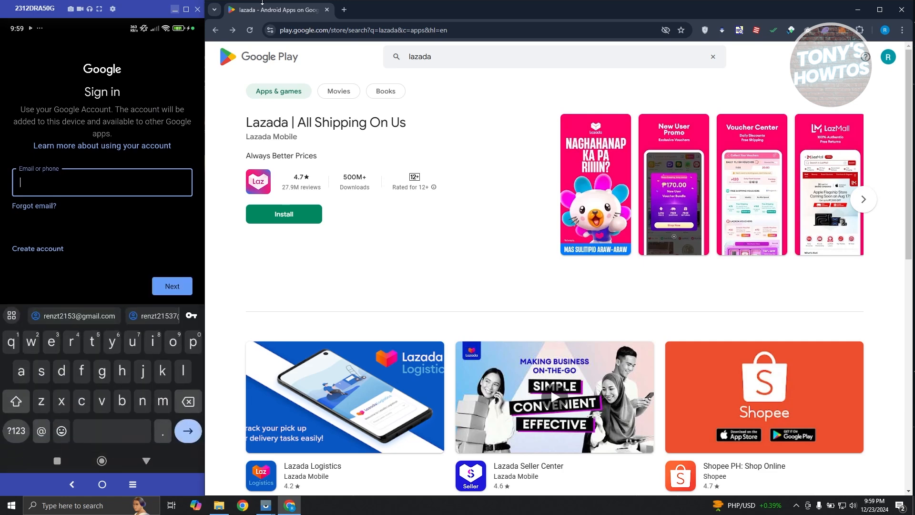
text(renzi)
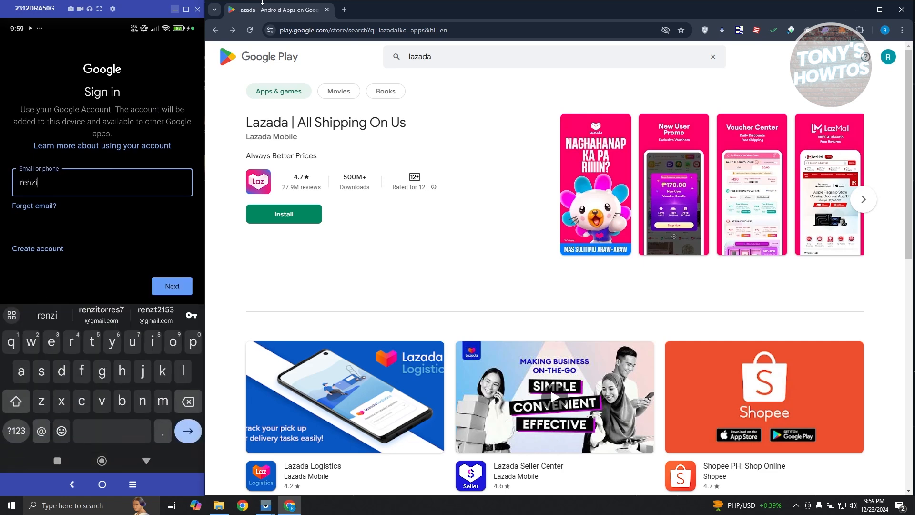
click(101, 315)
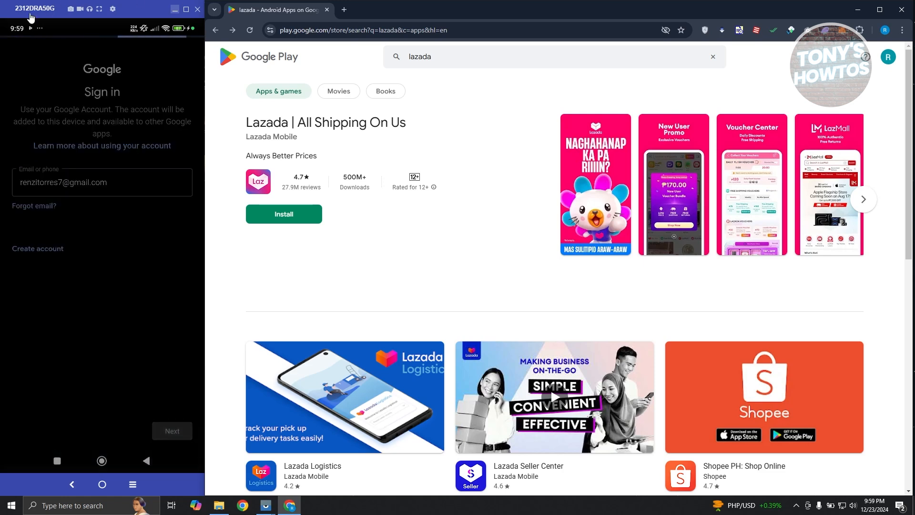
click(171, 431)
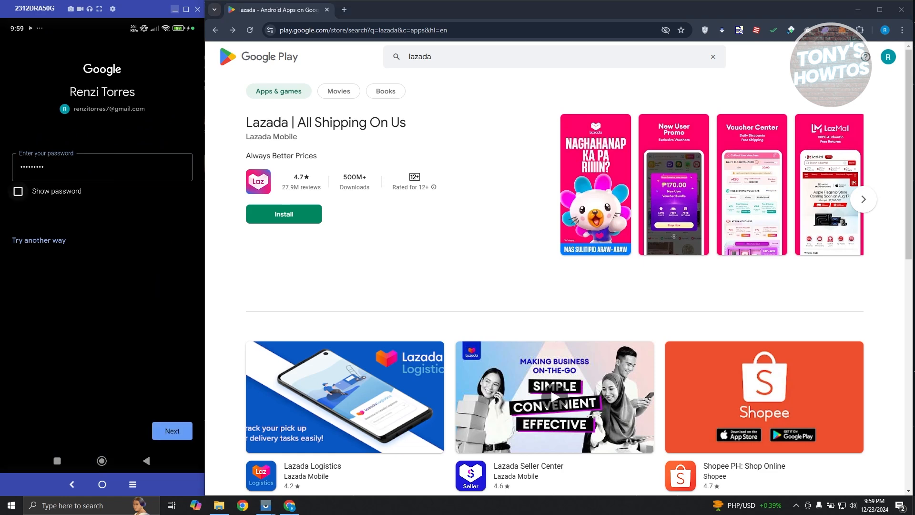
click(171, 430)
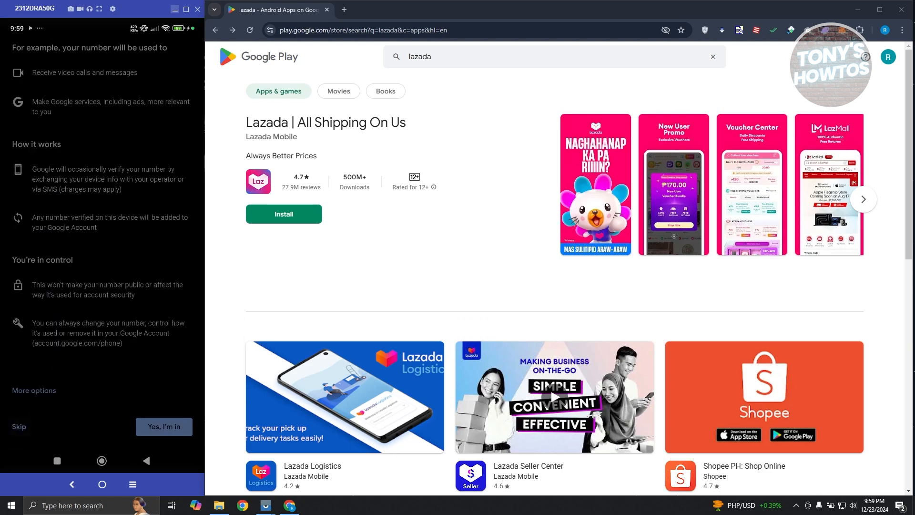
Skip the phone number and accept the Terms of Service so the Play Store home opens
click(164, 426)
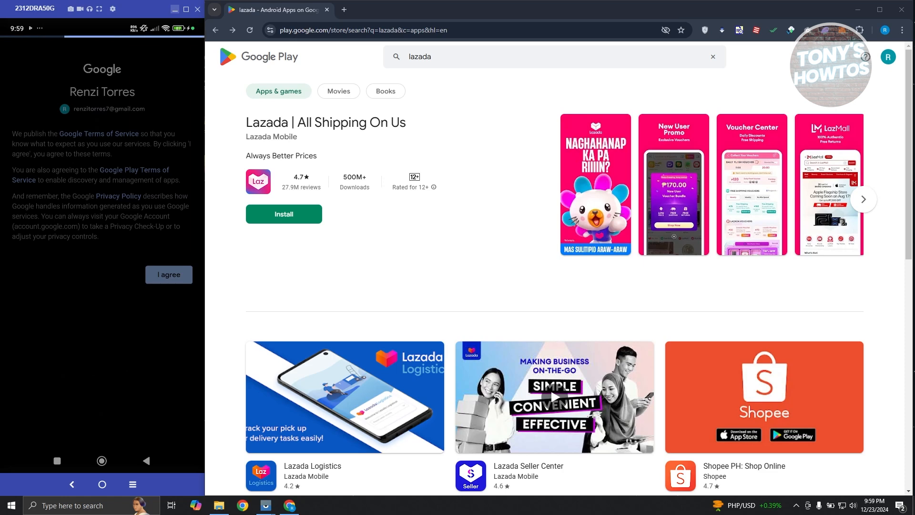
click(169, 275)
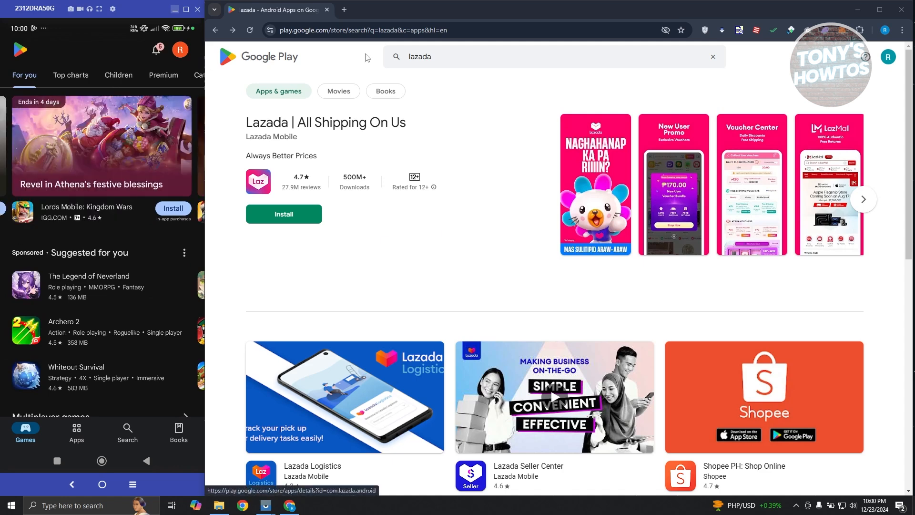
Reload the Lazada listing and install it to the Redmi phone, reaching password verification
click(249, 31)
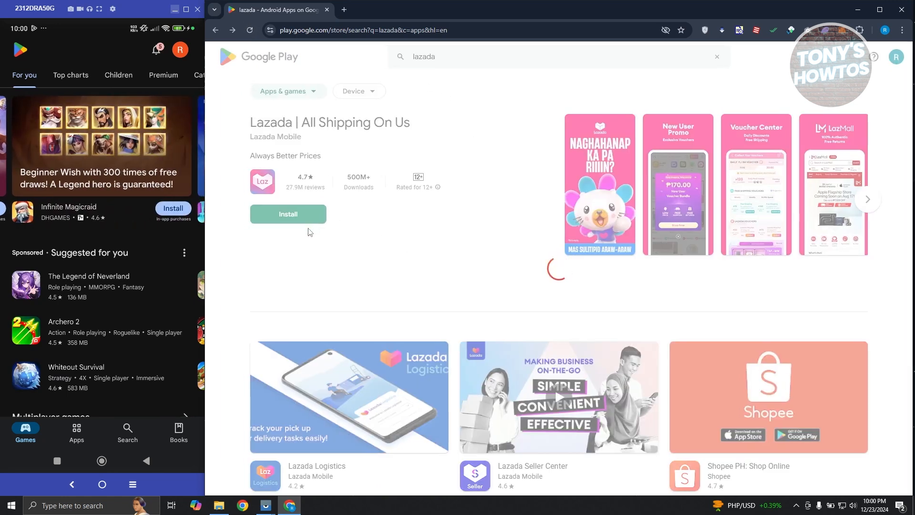
click(288, 214)
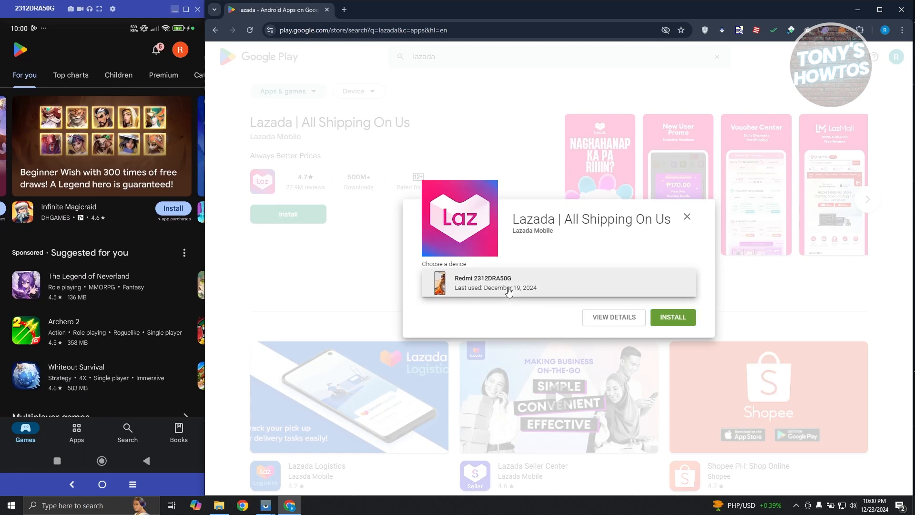
click(687, 217)
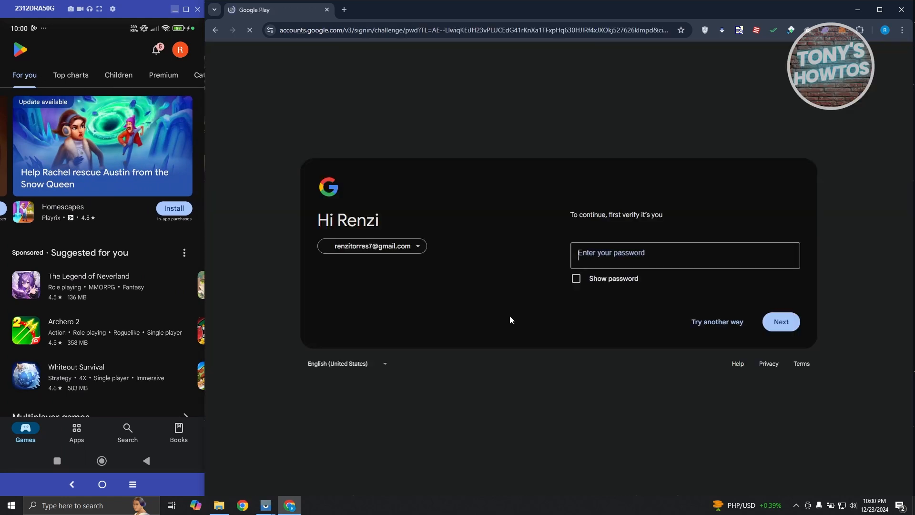
click(684, 255)
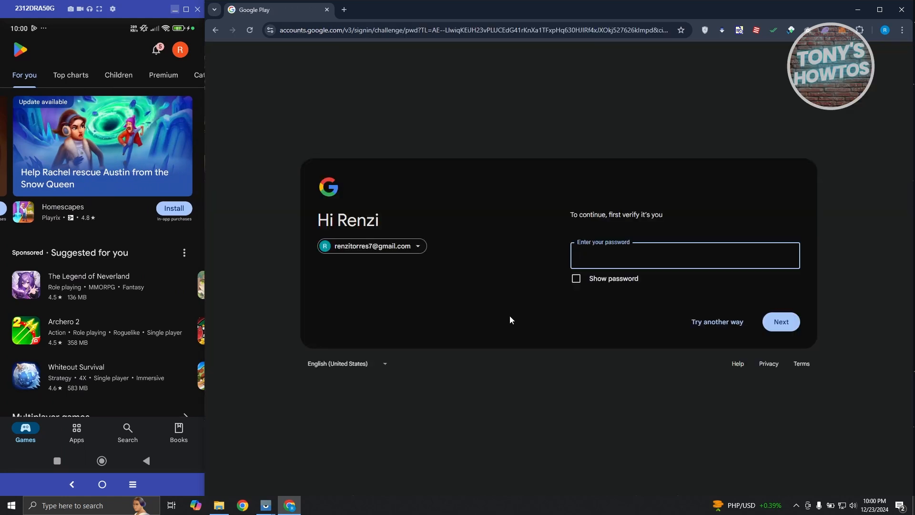